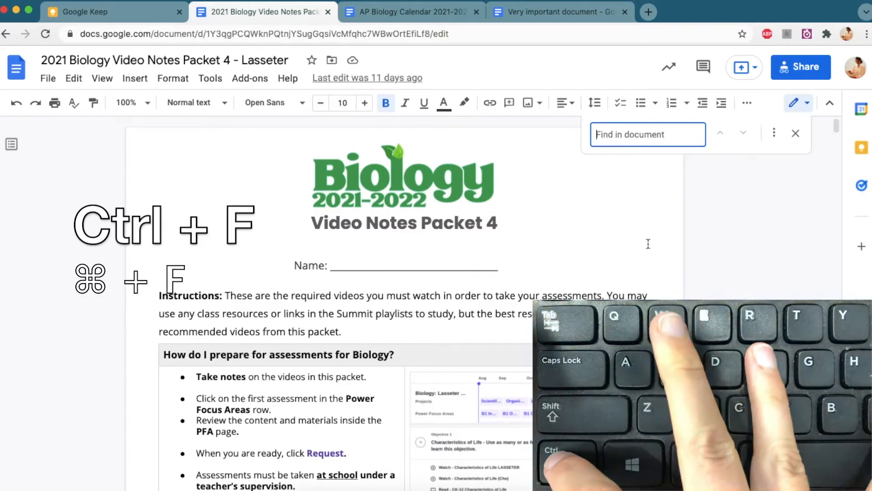
# - Search the packet for 'karyotype' and step through five successive matches
pyautogui.write('karyotype')
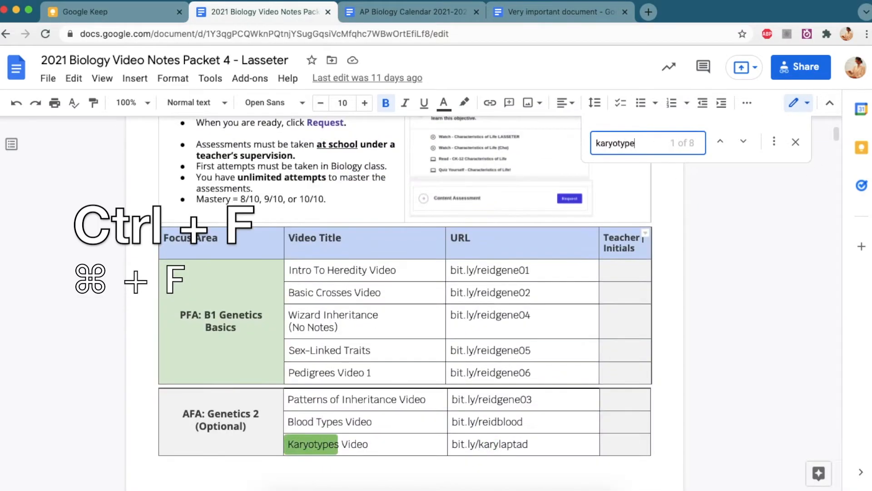
pyautogui.click(742, 142)
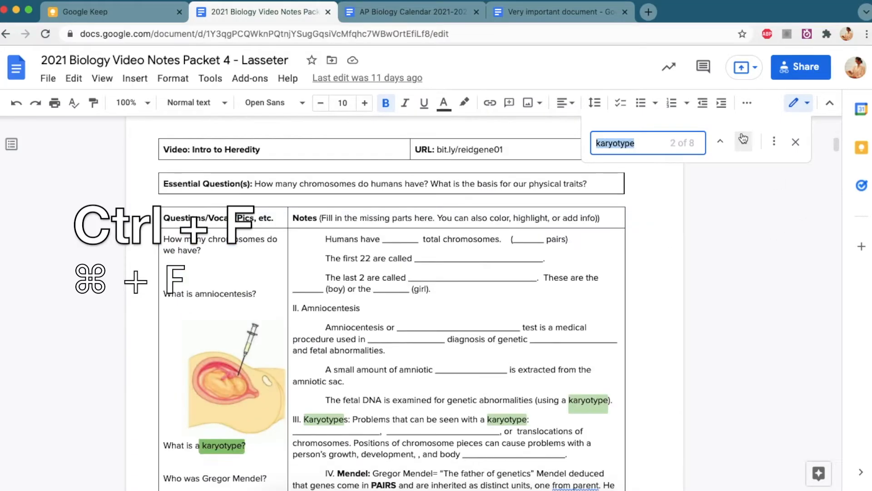
pyautogui.click(744, 142)
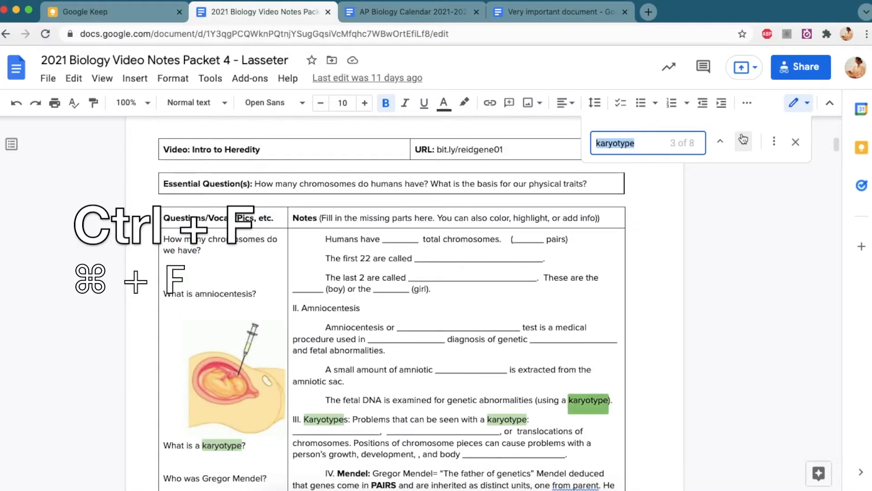
pyautogui.click(743, 142)
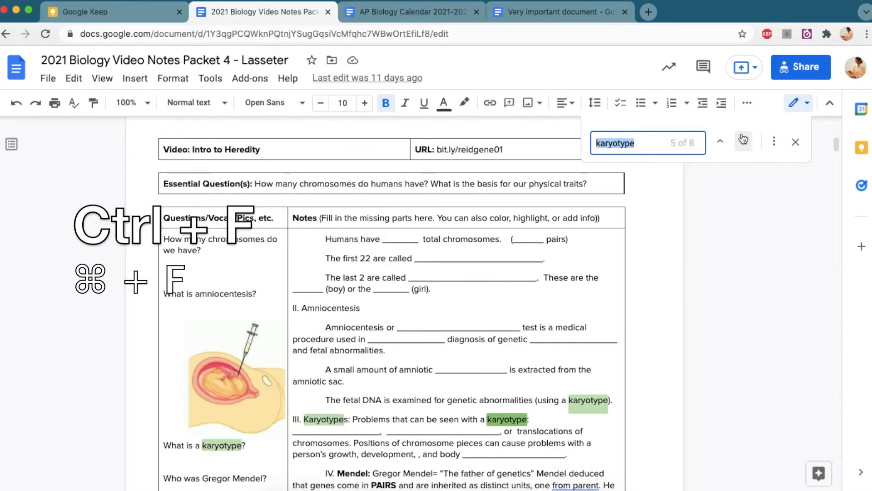
pyautogui.click(743, 141)
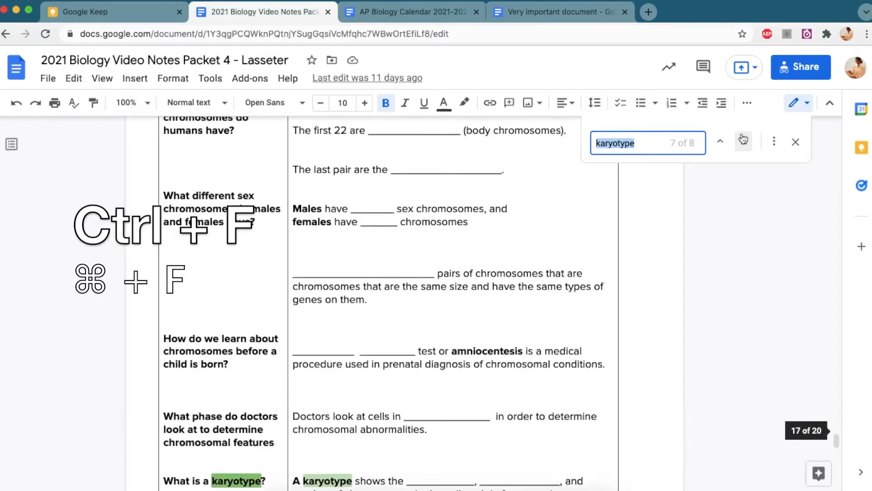
pyautogui.click(743, 141)
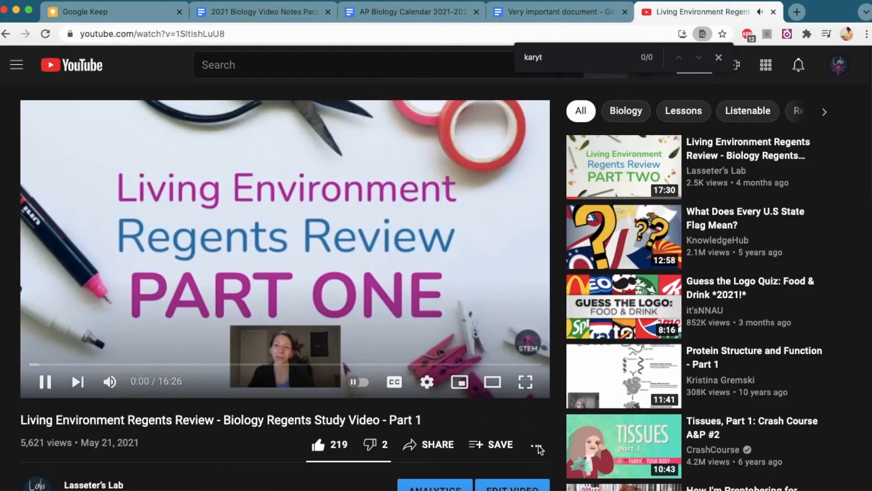
# - Show the video's transcript and find 'eukaryotic' in it, moving to the next match
pyautogui.click(537, 445)
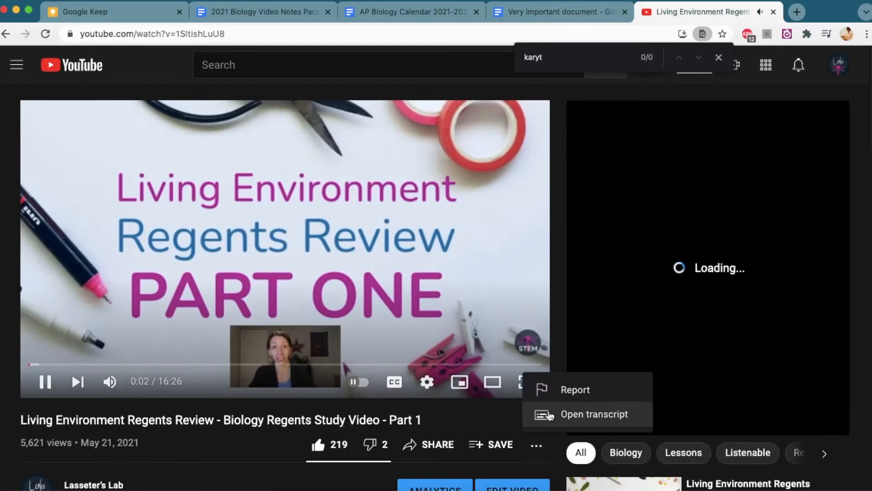
pyautogui.click(595, 414)
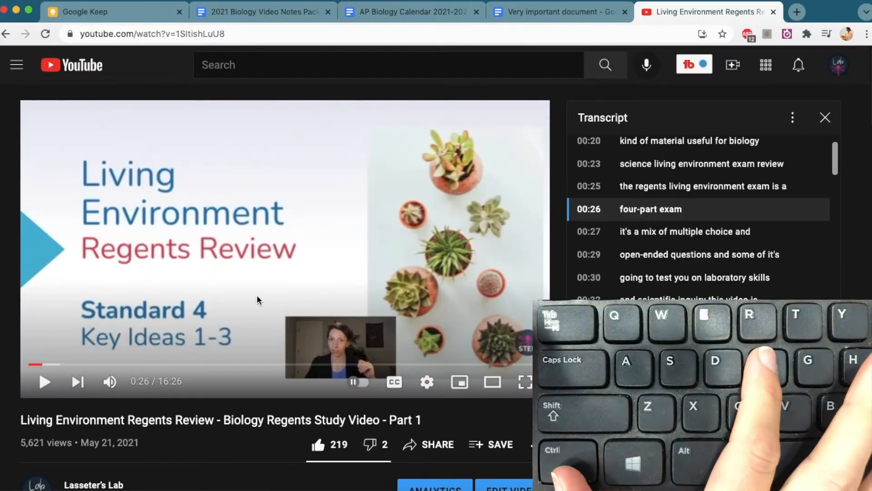
pyautogui.write('eukaryotic')
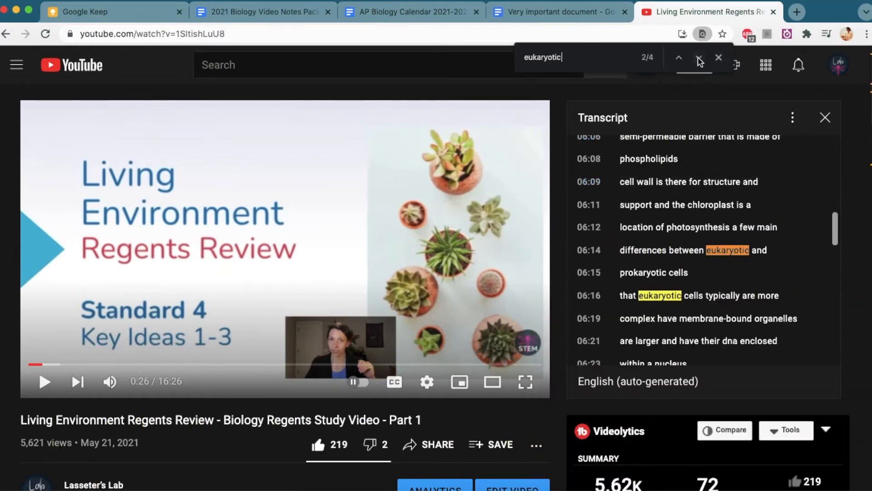
pyautogui.click(698, 57)
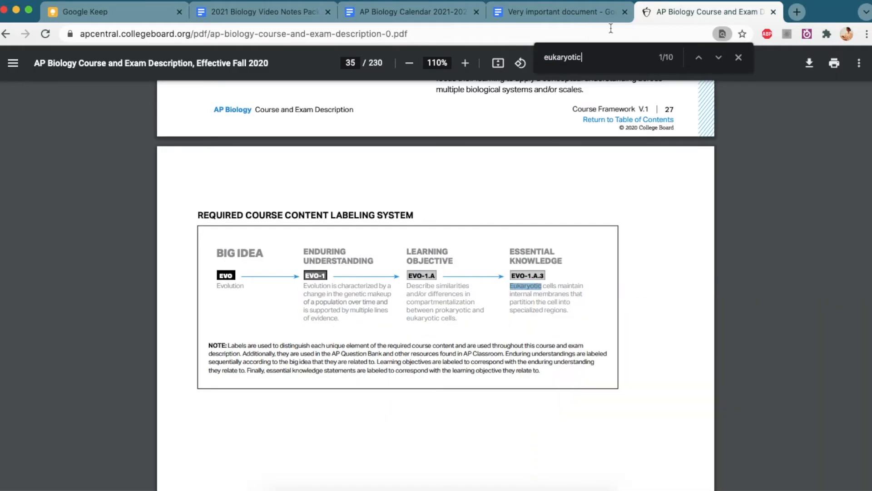
# - Step through two more 'eukaryotic' matches in the PDF, then dismiss the find bar
pyautogui.click(719, 57)
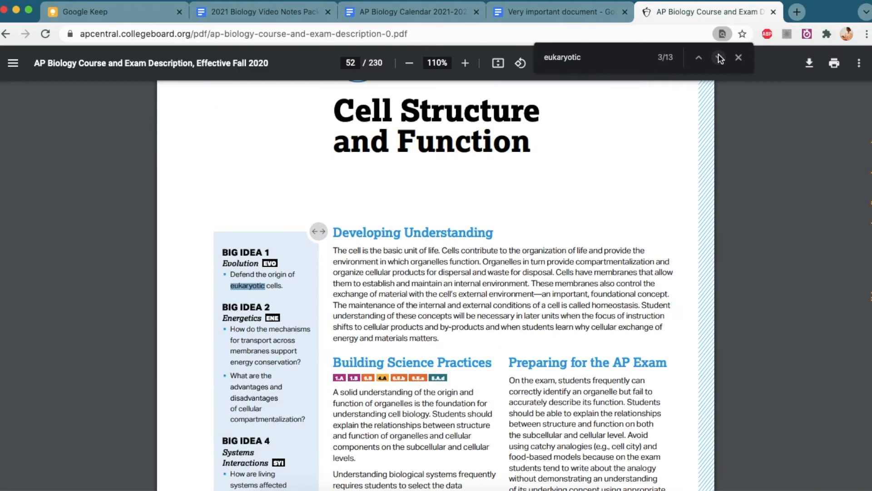
pyautogui.click(720, 57)
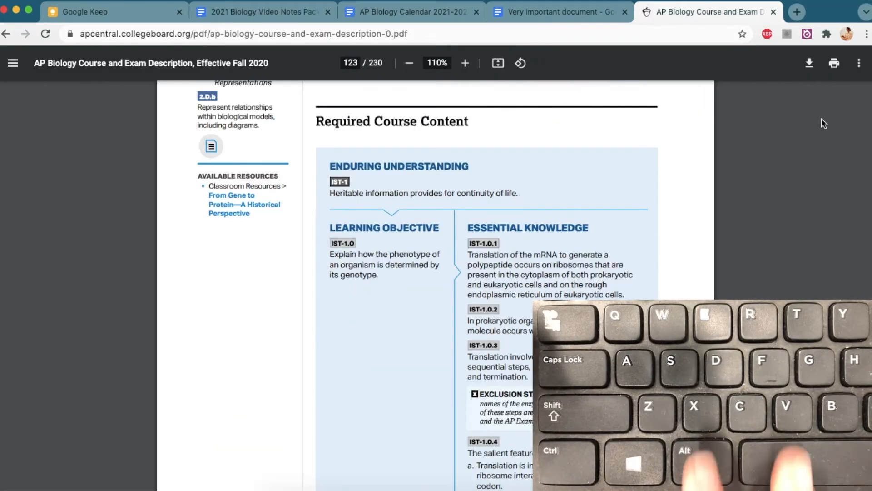
pyautogui.press('ctrl+d')
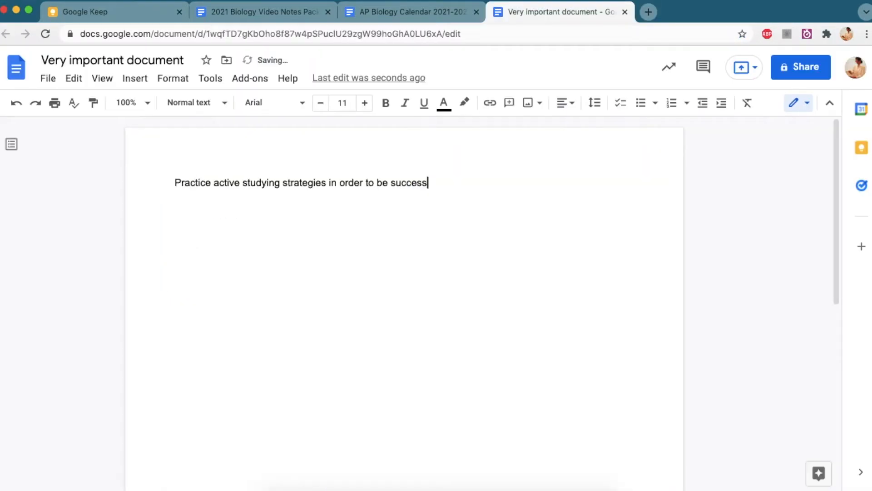
# - Complete the sentence with '...successful on assessments.' and switch to the packet document
pyautogui.write('ful on assess')
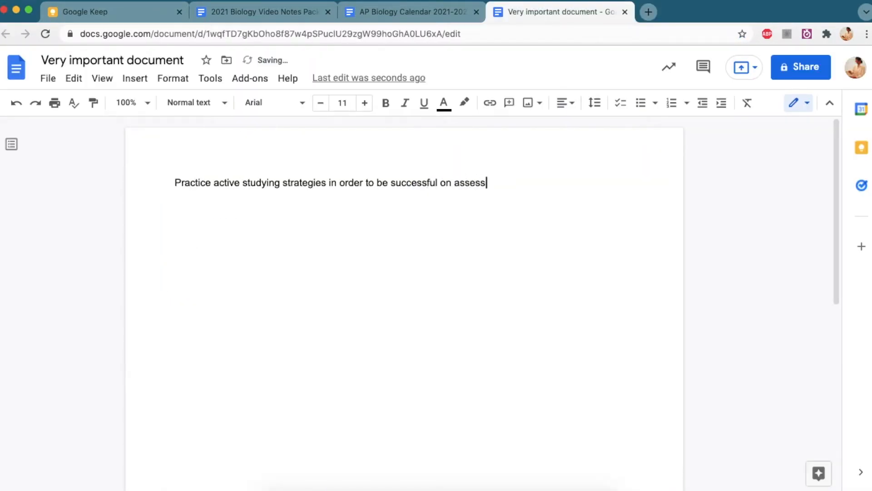
pyautogui.write('ments.')
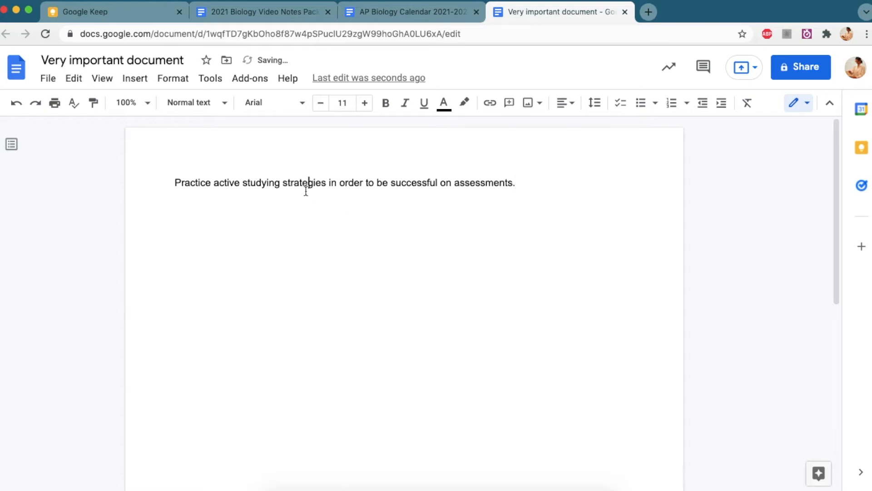
pyautogui.click(256, 12)
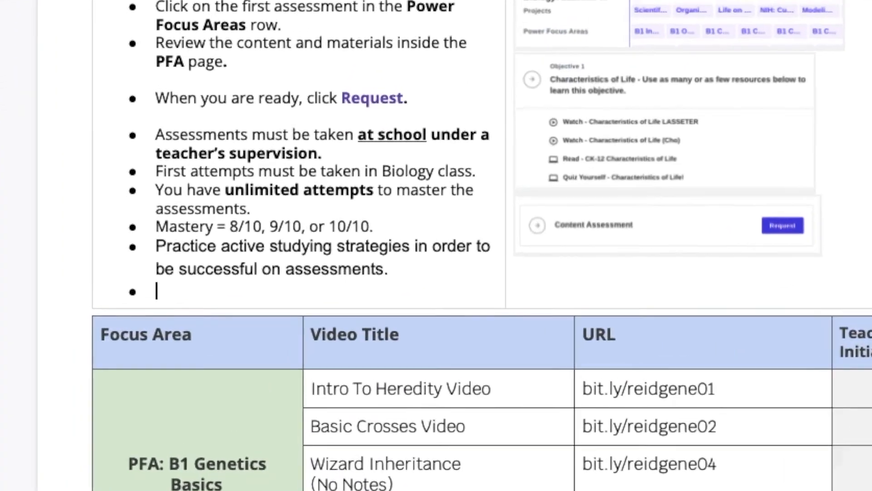
# - Paste 'Practice active studying strategies in order to be successful on assessments.' without formatting, then go to YouTube
pyautogui.press('Ctrl+Shift+V')
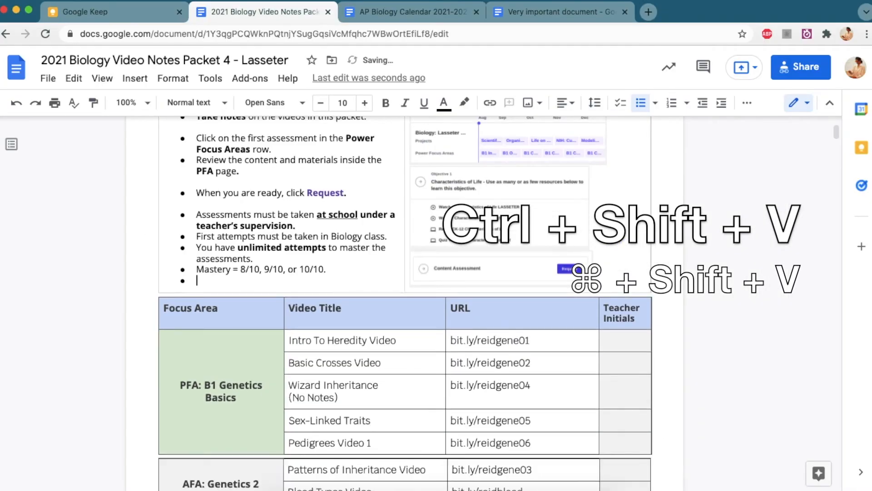
pyautogui.write('Practice active studying strategies in order to be successful on assessments.')
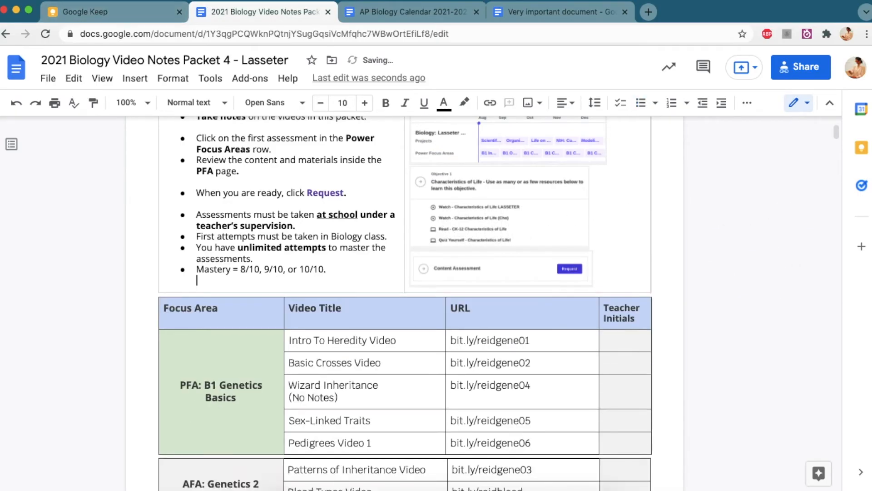
pyautogui.click(554, 12)
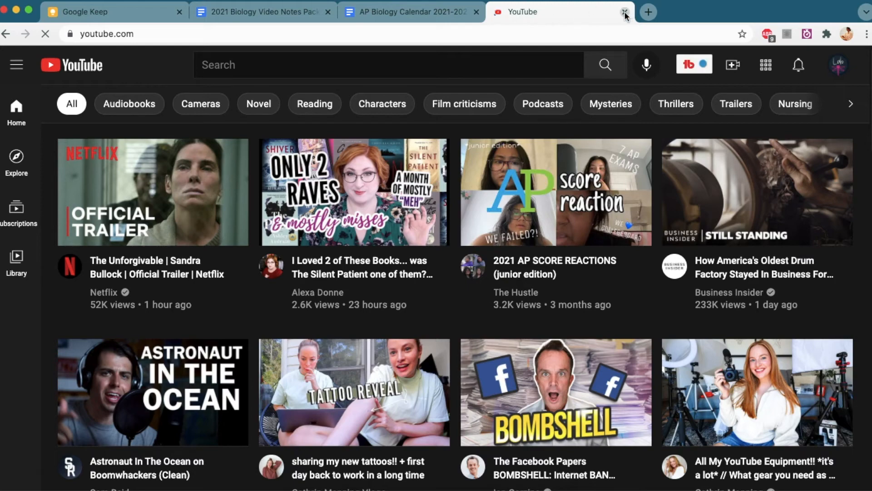
# - Close the YouTube tab and switch to the AP Biology Calendar document
pyautogui.click(622, 13)
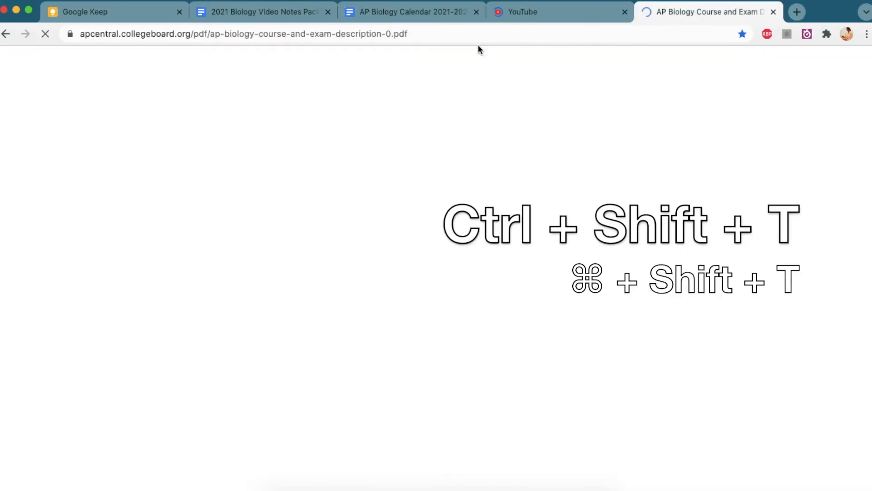
pyautogui.click(406, 12)
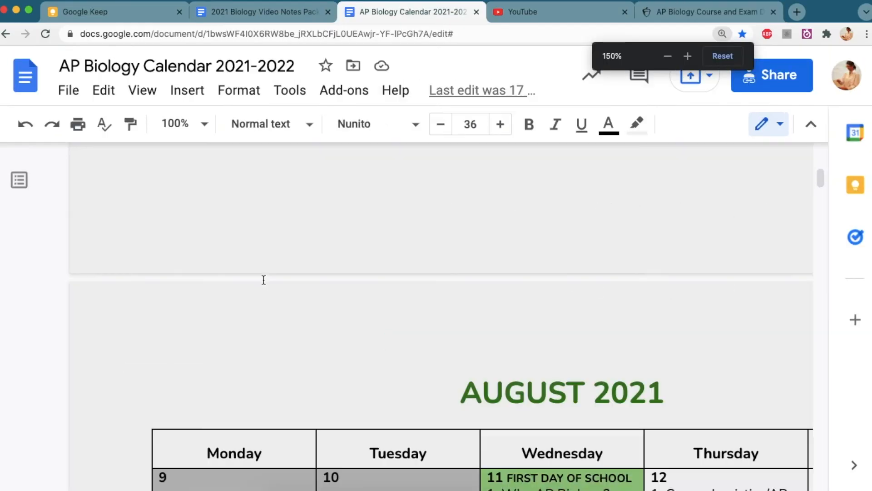